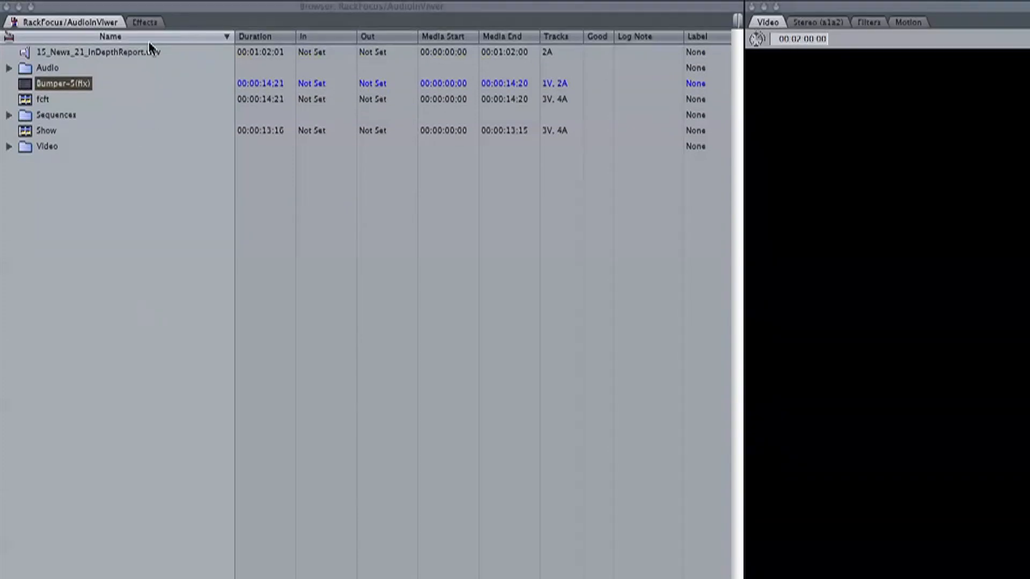
Load the Bumper-5(fx) clip from the fcft sequence into the Viewer
left_click(143, 22)
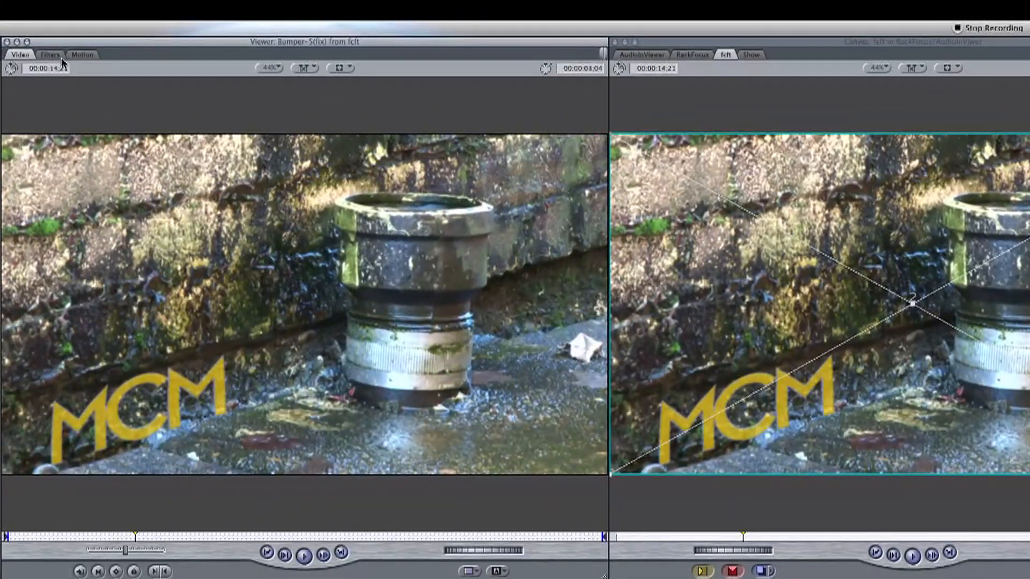
Raise the Gaussian Blur radius to about 33, keeping the channel at Alpha+RGB
left_click(50, 55)
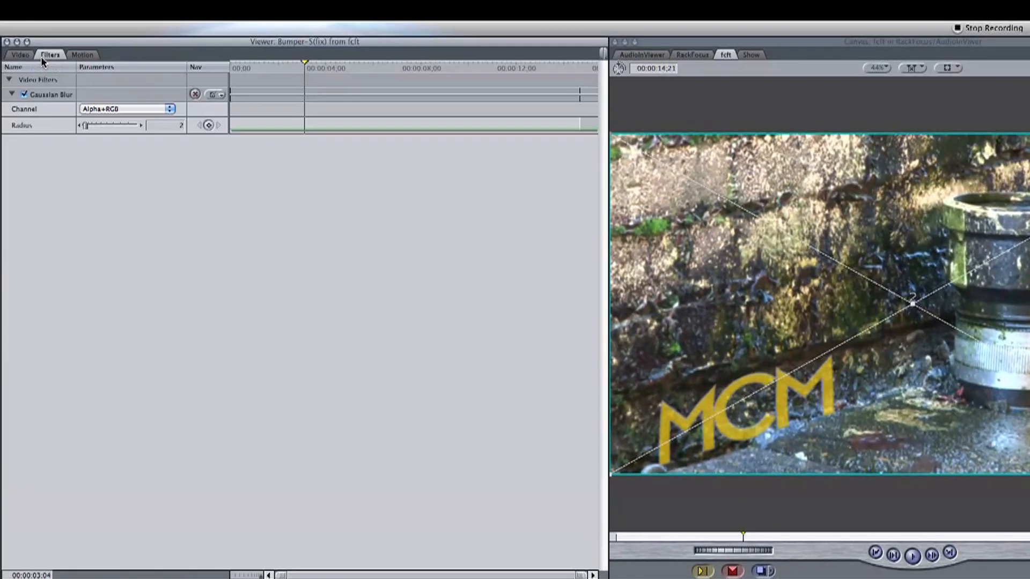
left_click_drag(85, 125, 97, 125)
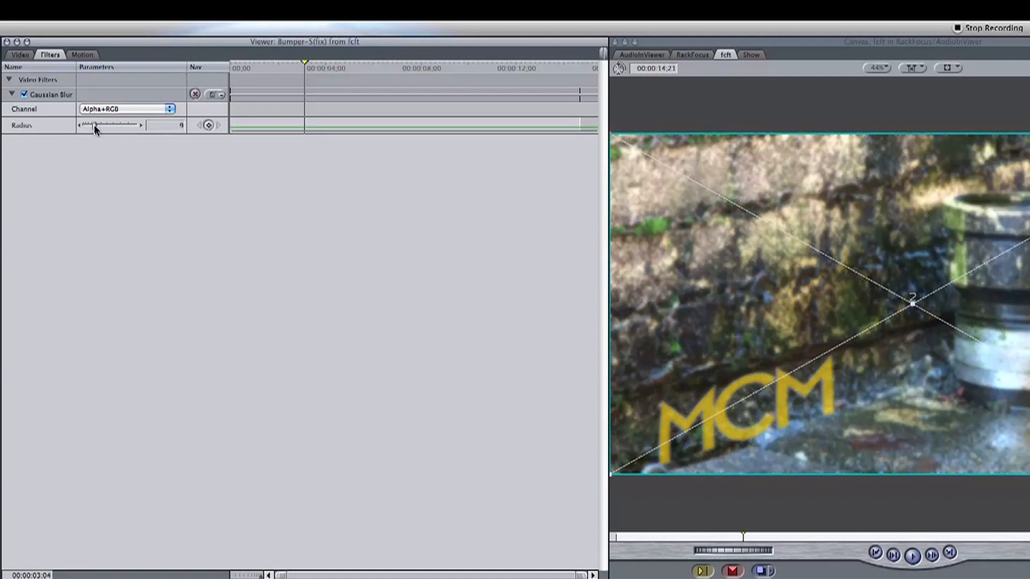
left_click_drag(97, 125, 116, 125)
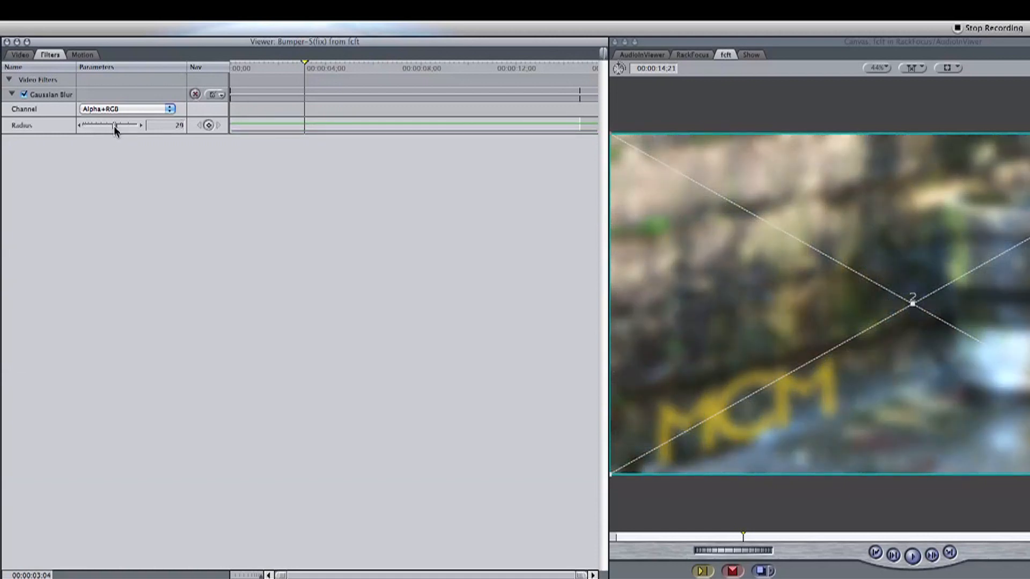
left_click_drag(115, 125, 118, 125)
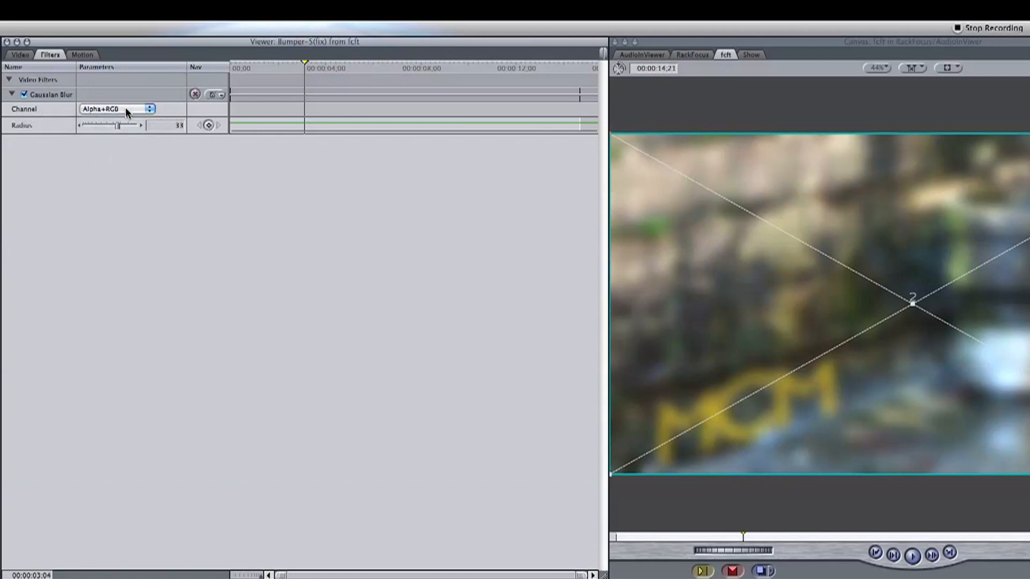
left_click(118, 108)
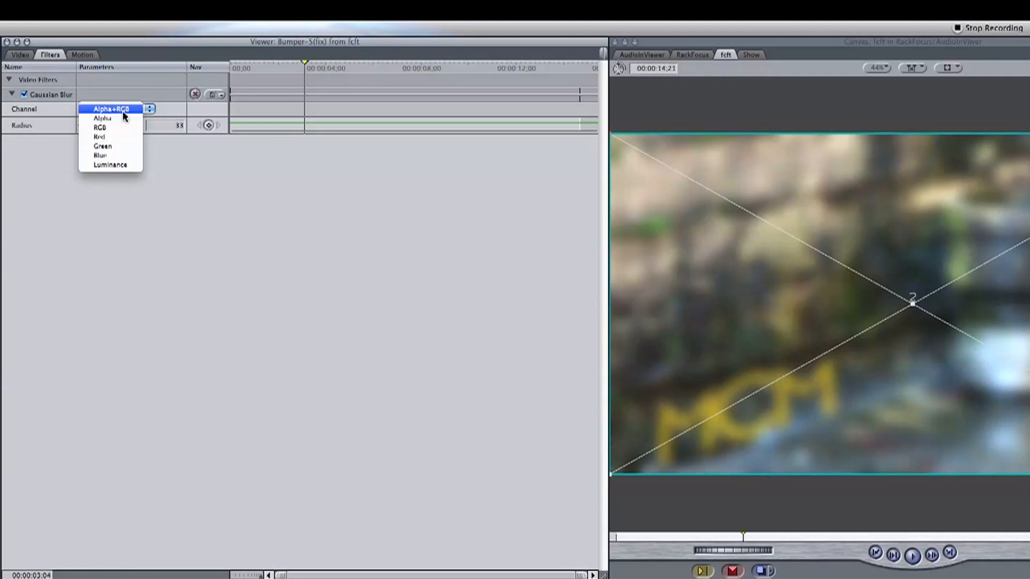
left_click(111, 108)
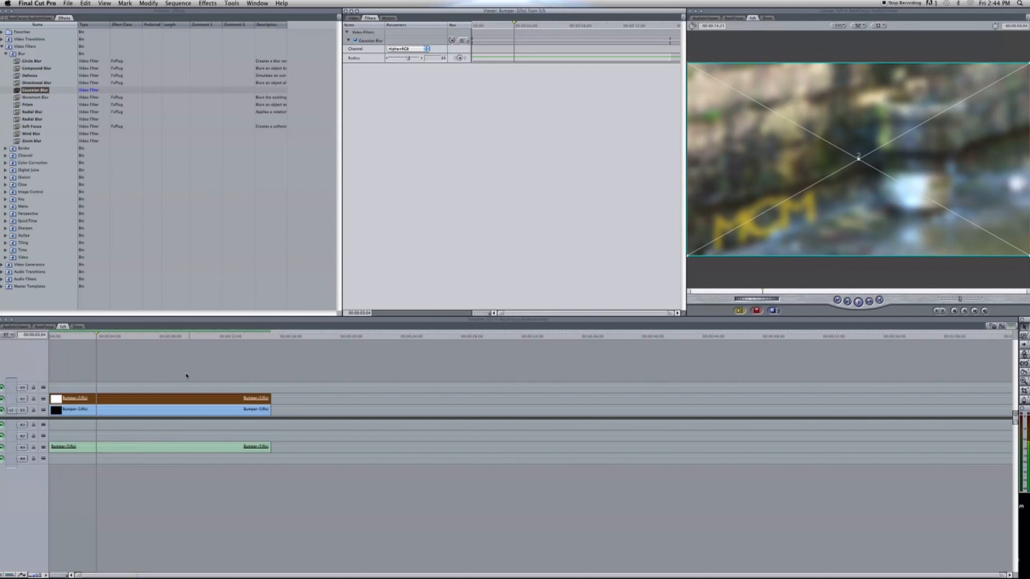
mouse_move(124, 392)
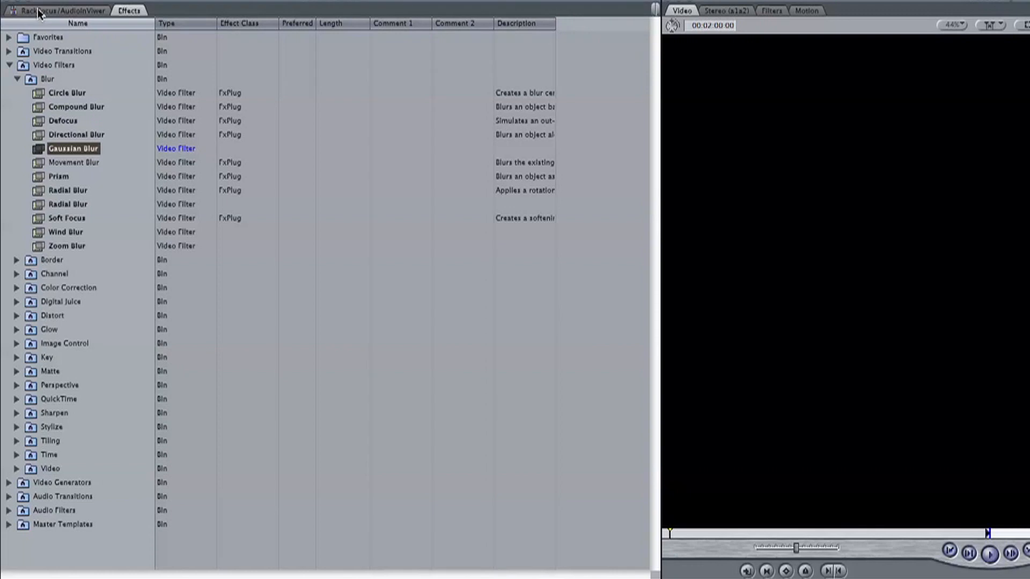
Switch the Browser from Effects back to the RackFocus/AudioInViewer clip bin
left_click(59, 11)
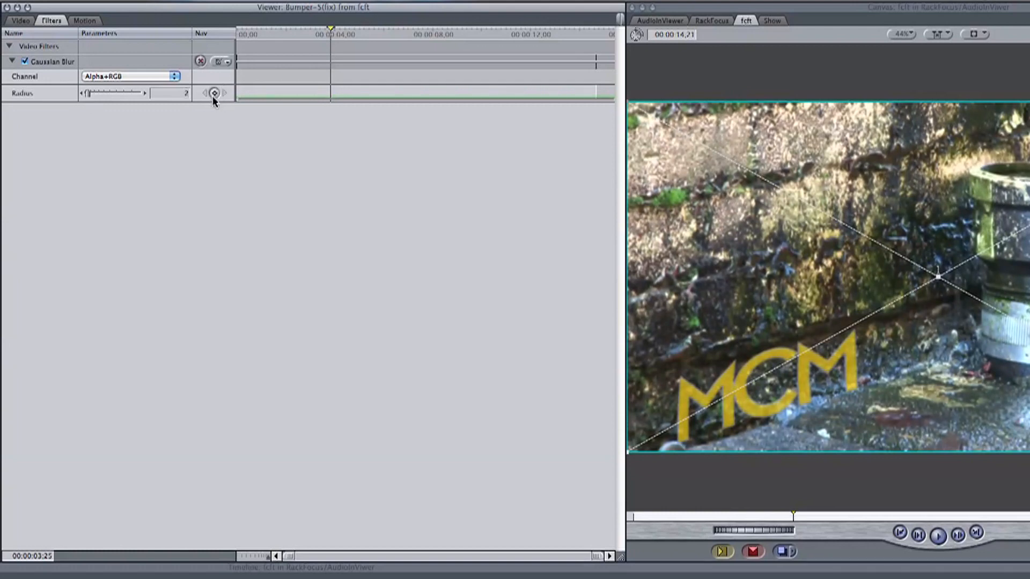
Drag the Gaussian Blur radius from 2 up to about 38
left_click_drag(85, 92, 113, 91)
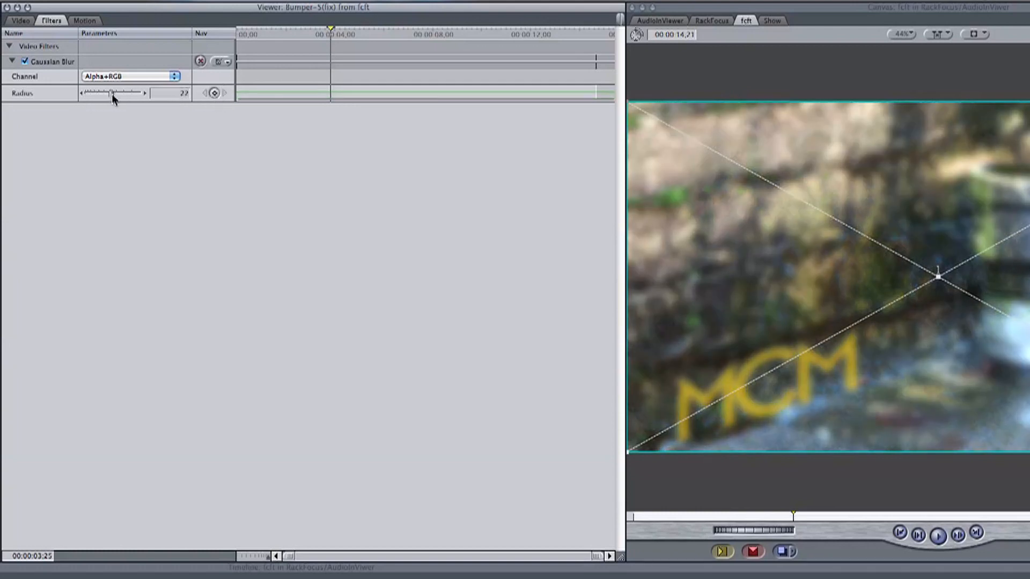
left_click_drag(99, 92, 128, 93)
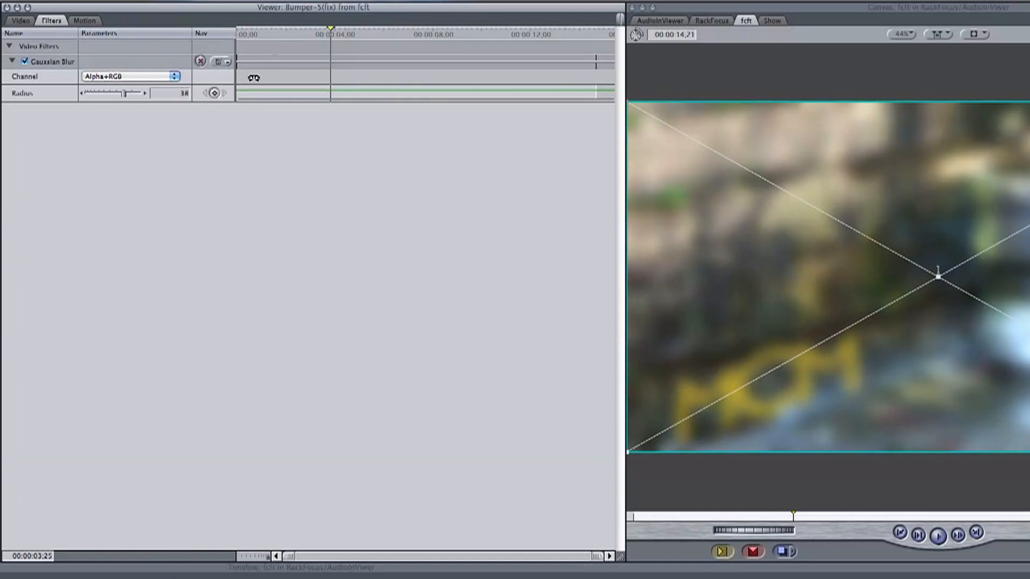